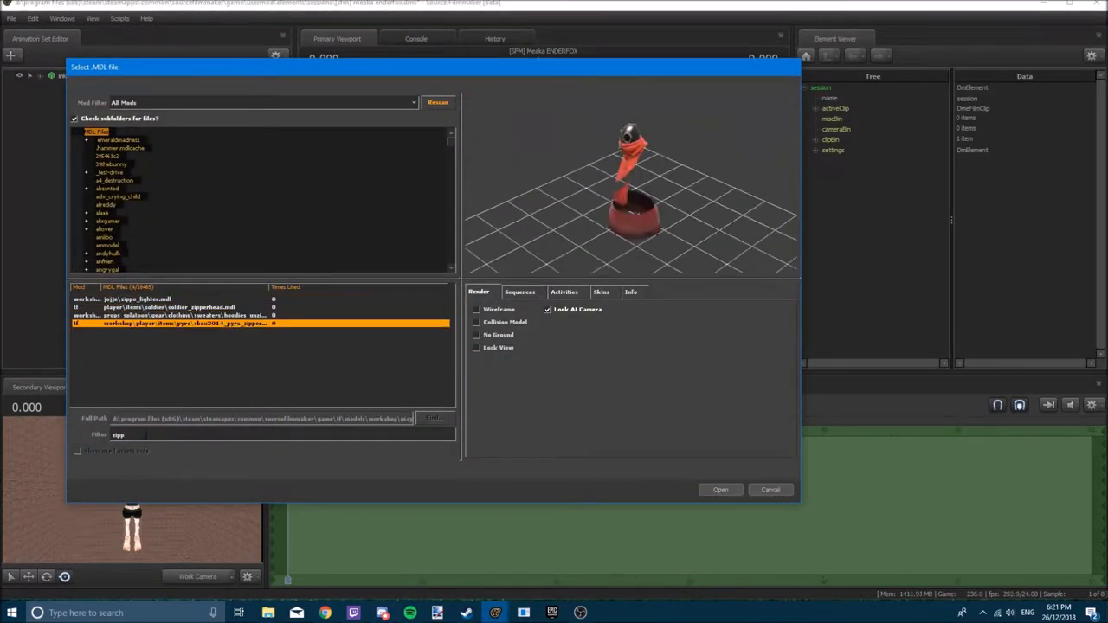
Load the Inkling girl model from the Select MDL File dialog into the scene
{"action": "left_click", "coordinate": [720, 488]}
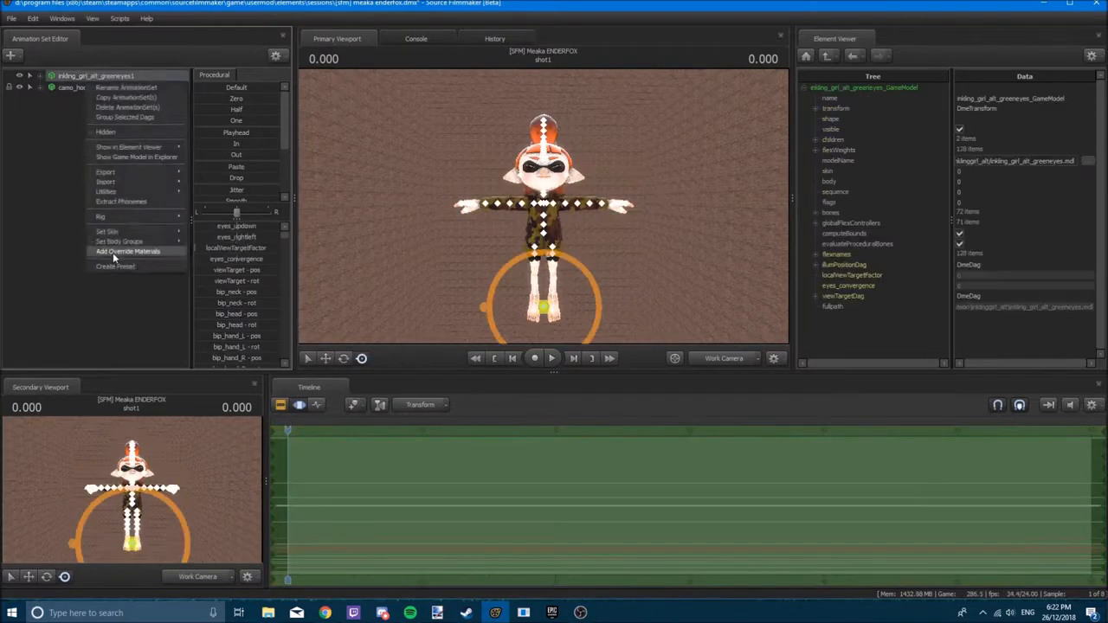
Add override materials to the girl model and paste the copied green colour into the hair material
{"action": "left_click", "coordinate": [128, 251]}
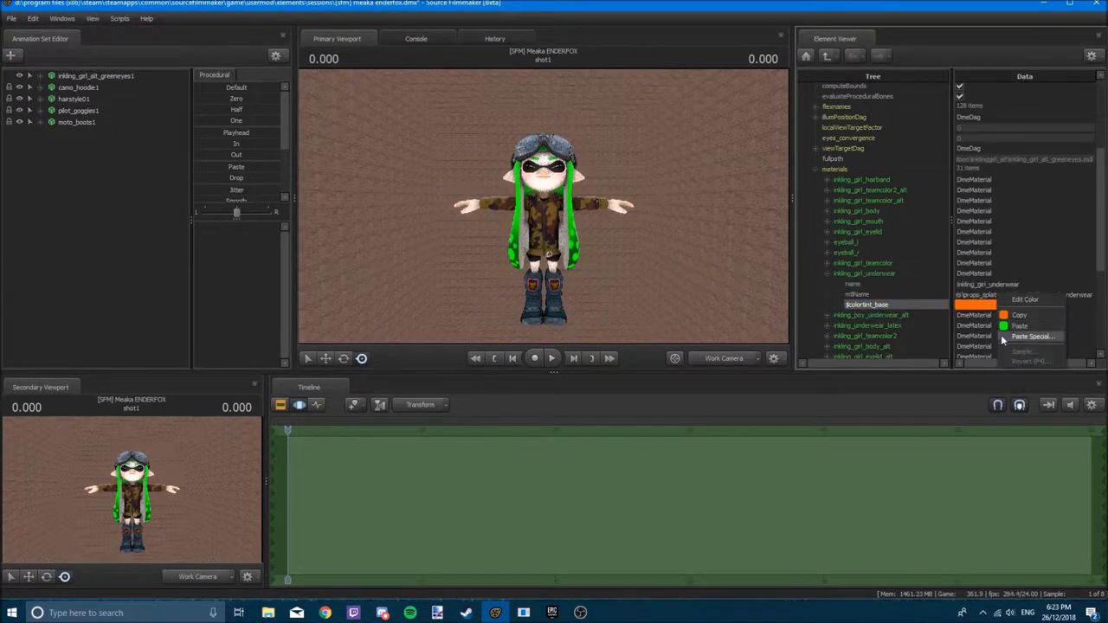
{"action": "left_click", "coordinate": [1020, 326]}
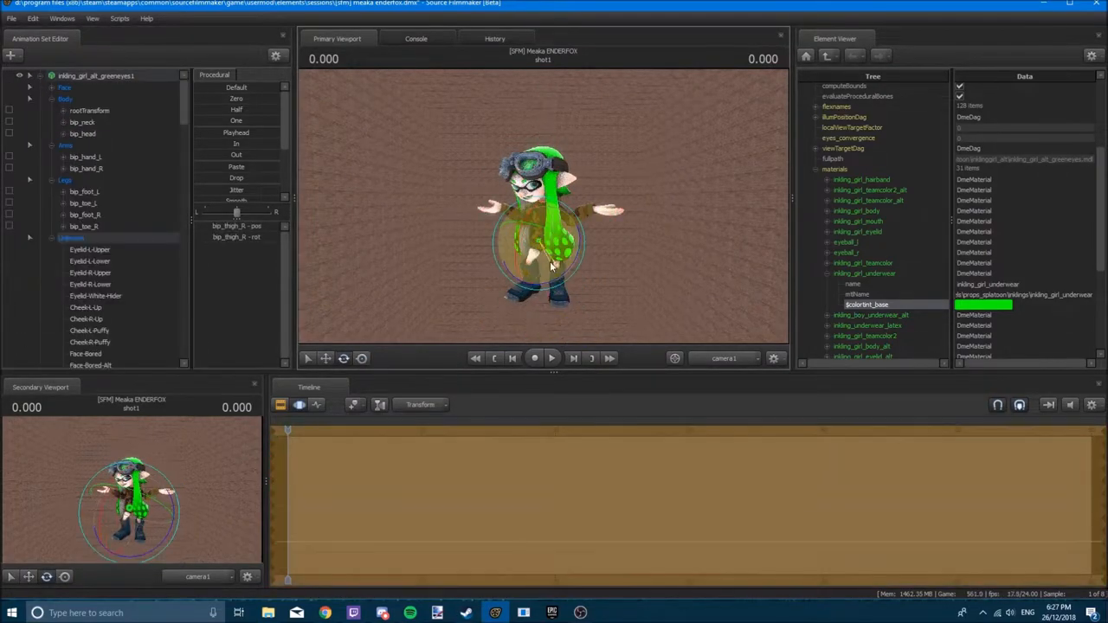
Select a body control group and rotate its bones to lower the girl's arms out of T-pose
{"action": "left_click", "coordinate": [83, 133]}
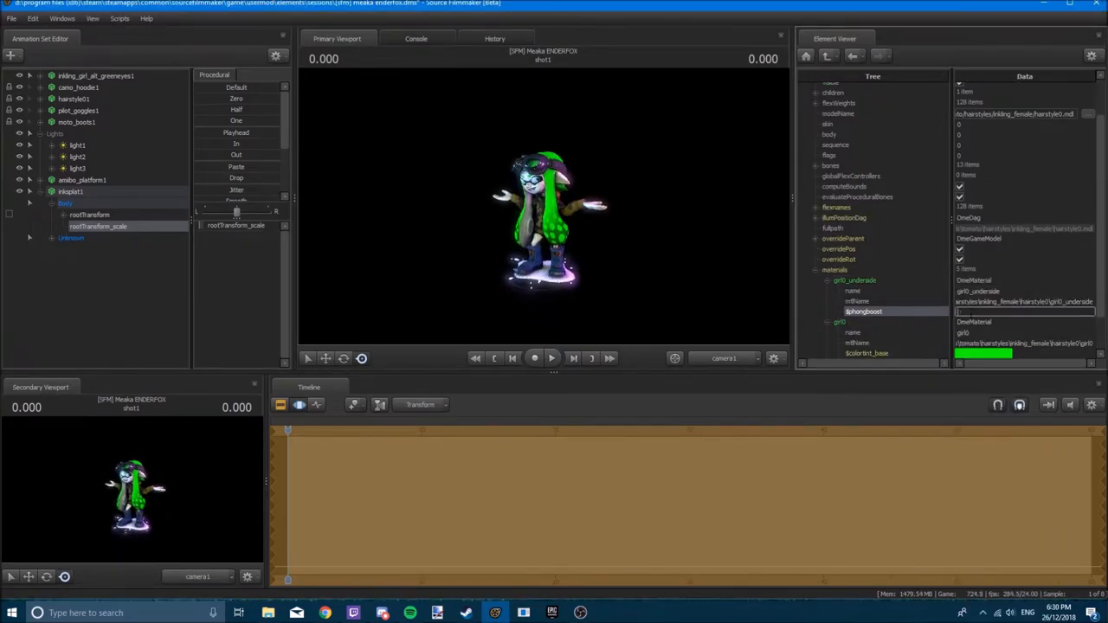
Add a $phongboost attribute to the ink splat material beneath the girl
{"action": "left_click", "coordinate": [76, 156]}
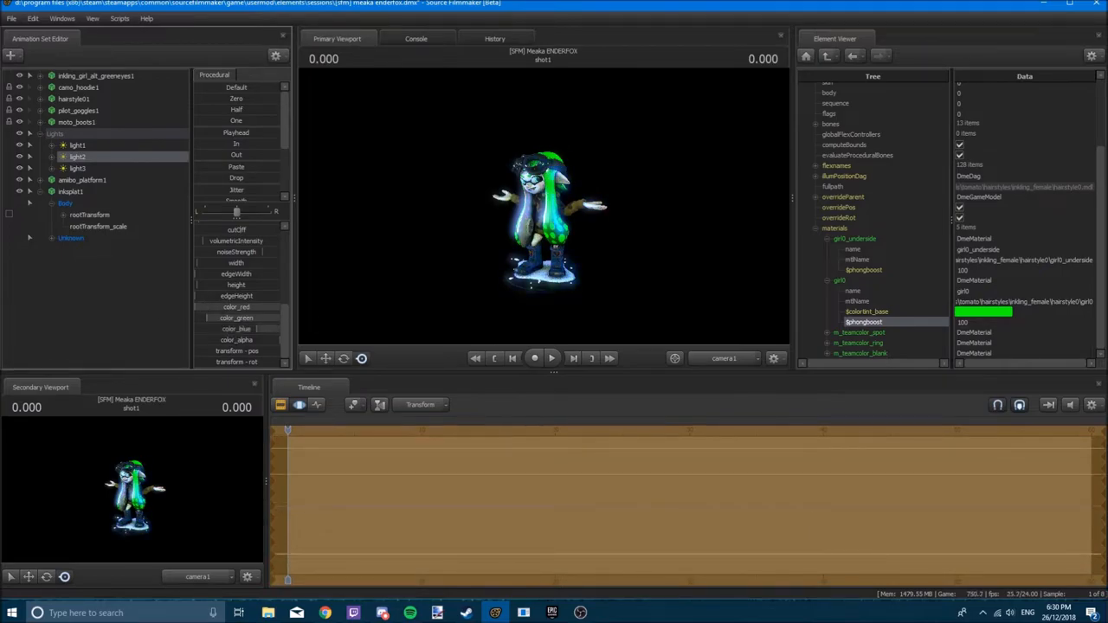
{"action": "right_click", "coordinate": [72, 99]}
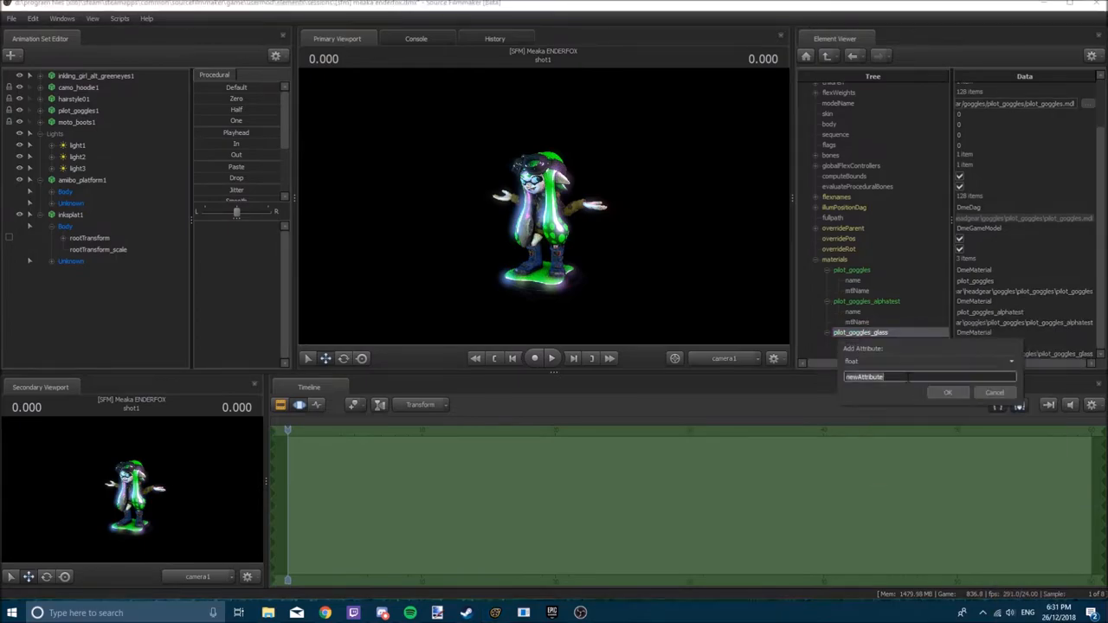
Add a float self-illumination attribute to the goggle glass, then begin one on the mouth material
{"action": "left_click", "coordinate": [946, 392]}
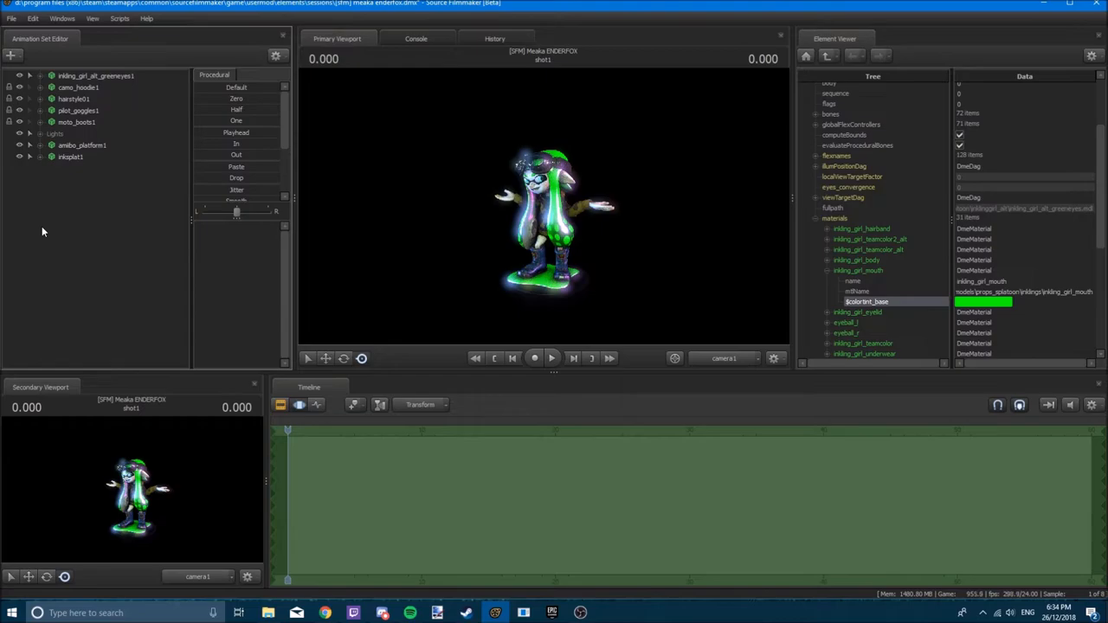
{"action": "right_click", "coordinate": [866, 204]}
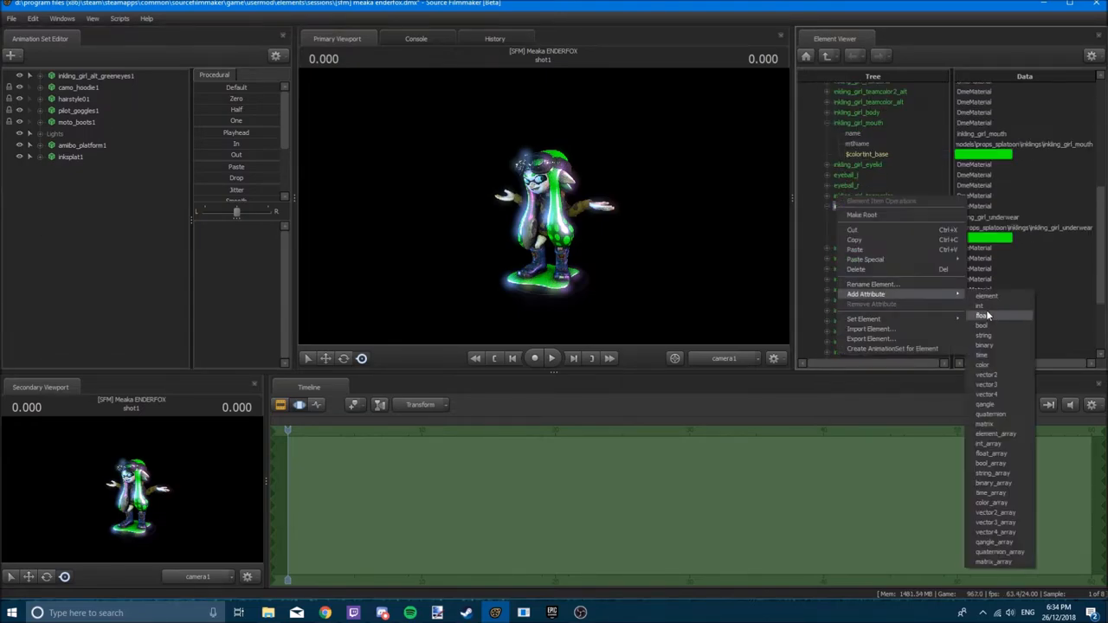